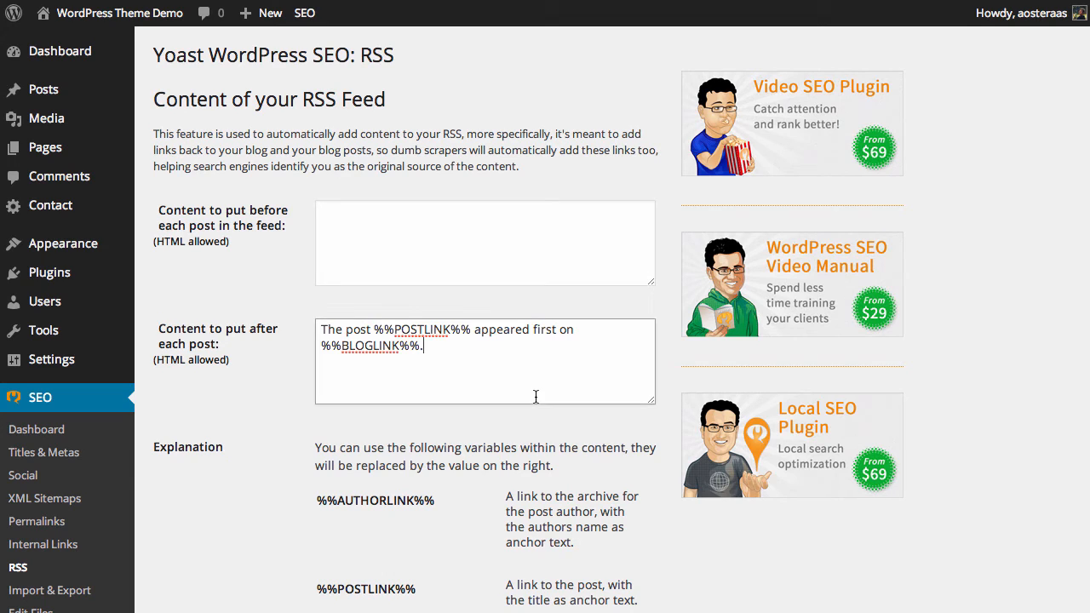
- Fill the before-post feed field with 'The post %%POSTLINK%% appeared first on %%BLOGLINK%%.'
{"action": "type", "text": "å"}
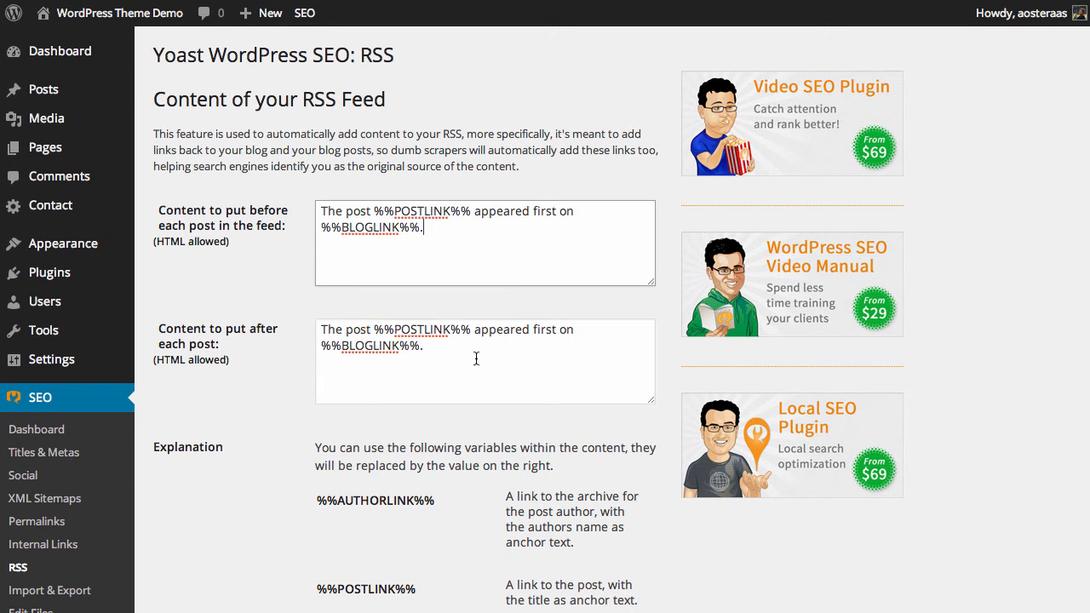
{"action": "scroll", "scroll_direction": "down", "scroll_amount": 3}
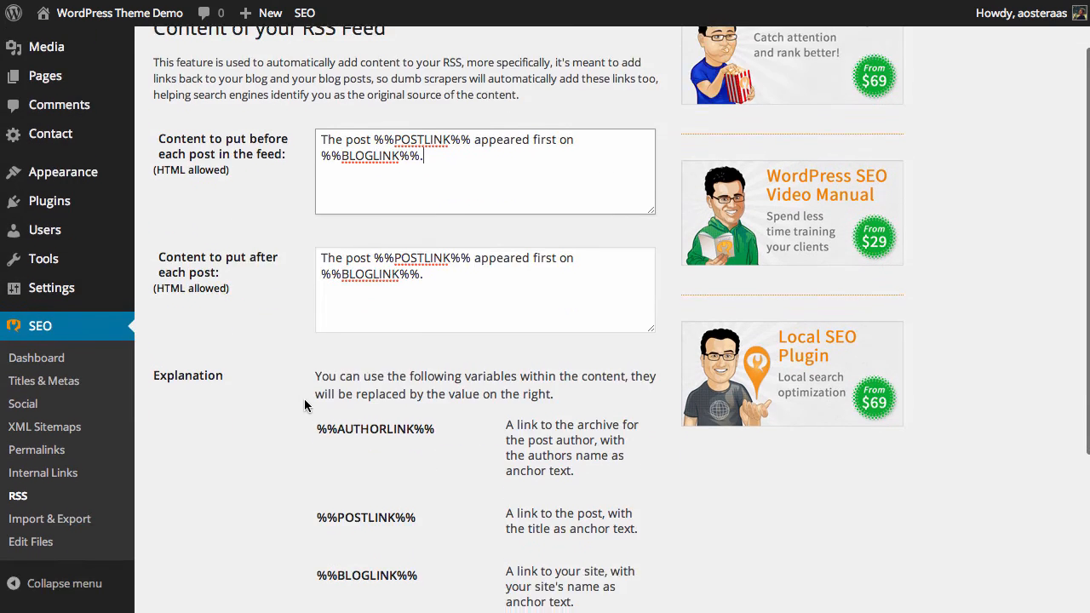
{"action": "scroll", "scroll_direction": "down", "scroll_amount": 3}
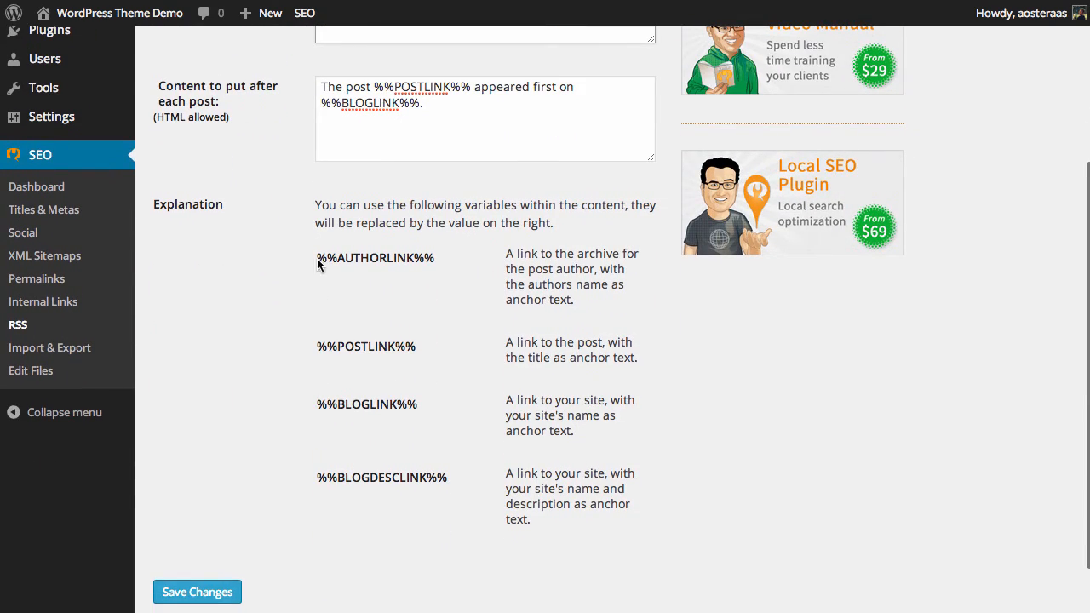
{"action": "mouse_move", "coordinate": [433, 519]}
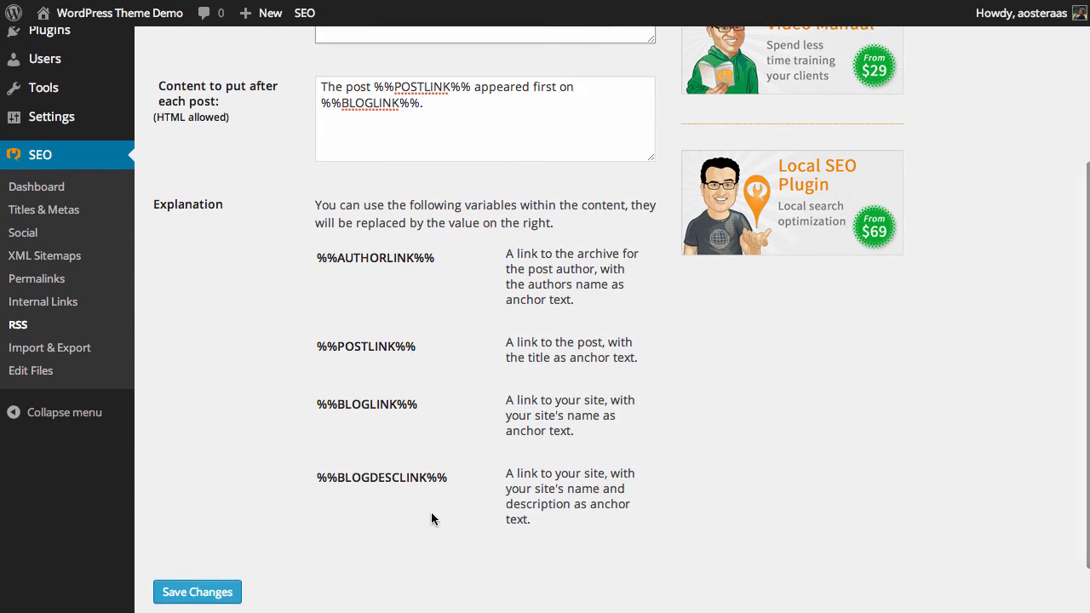
{"action": "mouse_move", "coordinate": [402, 578]}
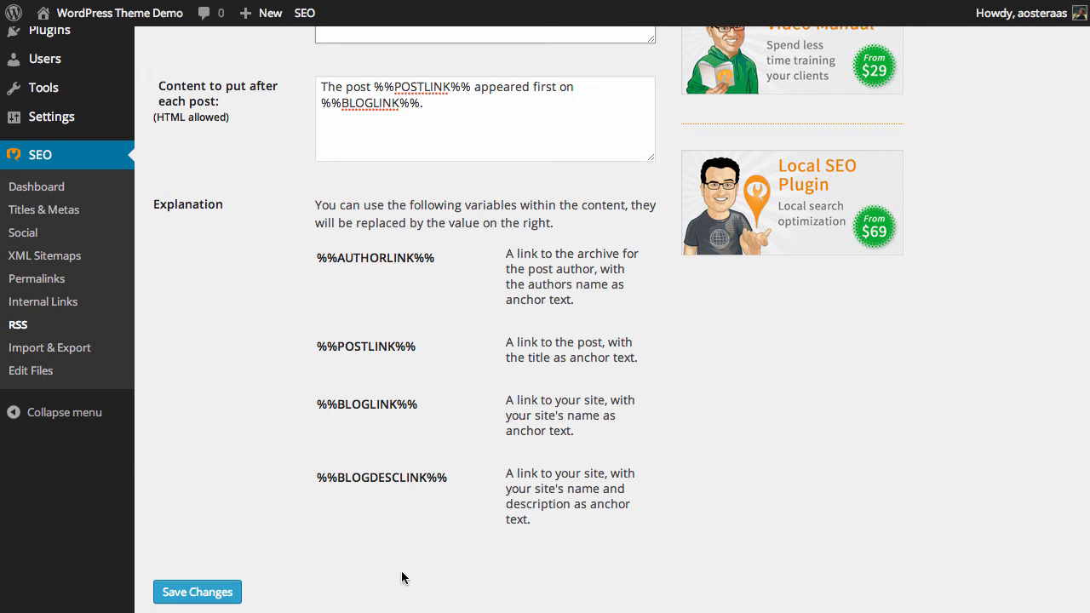
{"action": "mouse_move", "coordinate": [393, 575]}
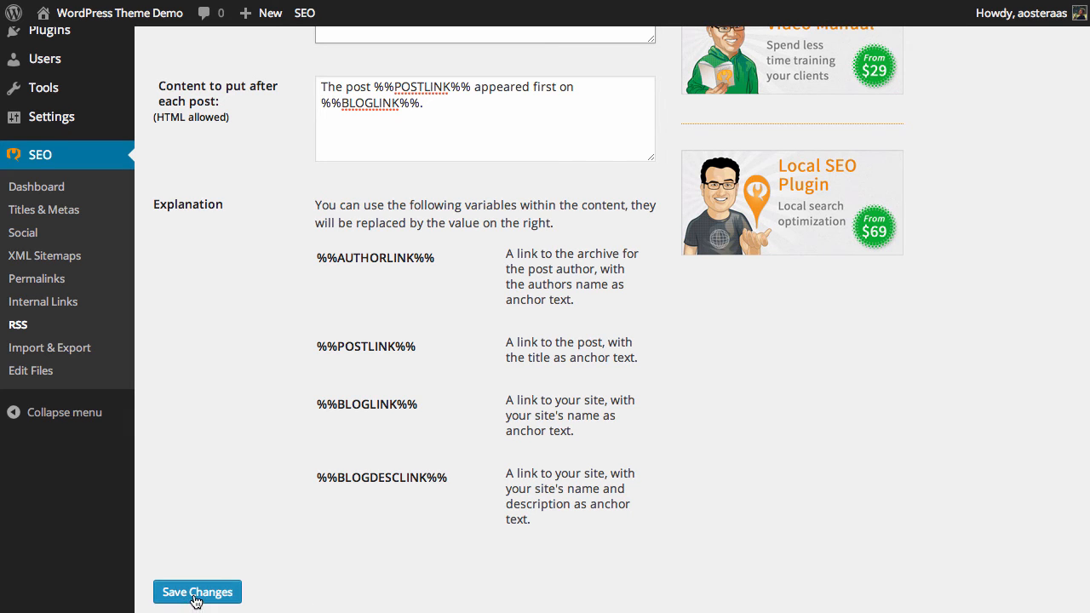
- Save the RSS settings with the 'appeared first on' text in both feed fields
{"action": "left_click", "coordinate": [197, 593]}
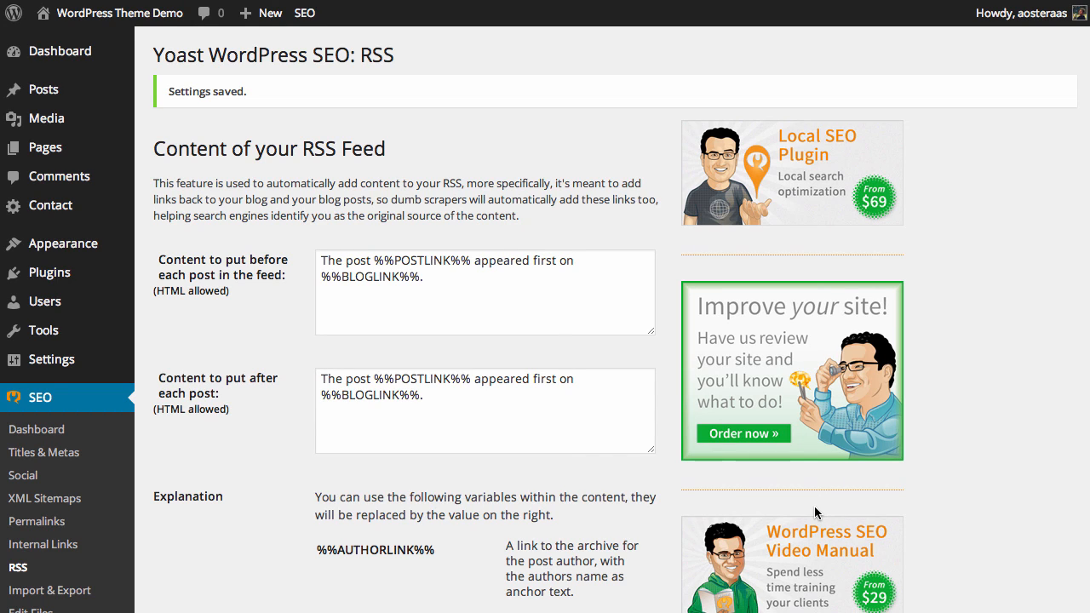
{"action": "mouse_move", "coordinate": [1036, 423]}
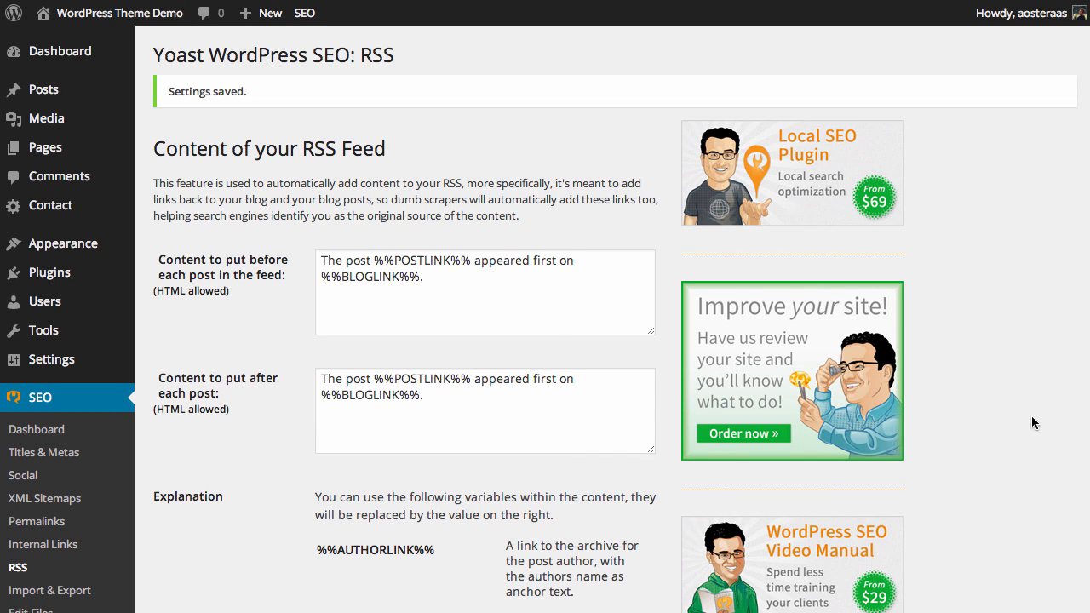